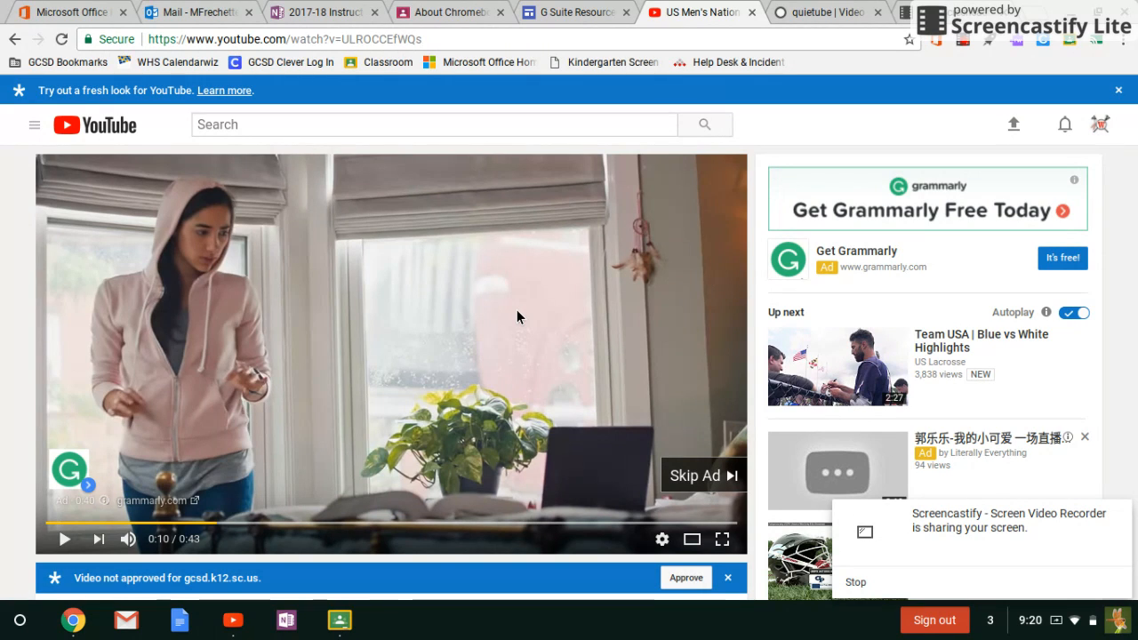
pyautogui.moveTo(546, 458)
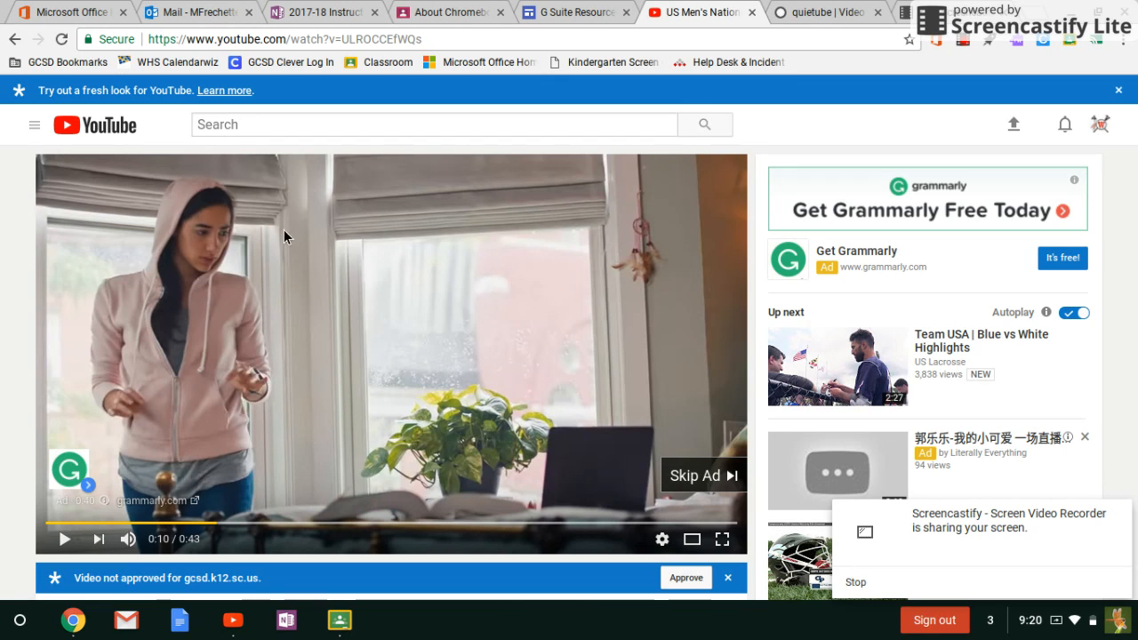
pyautogui.moveTo(614, 498)
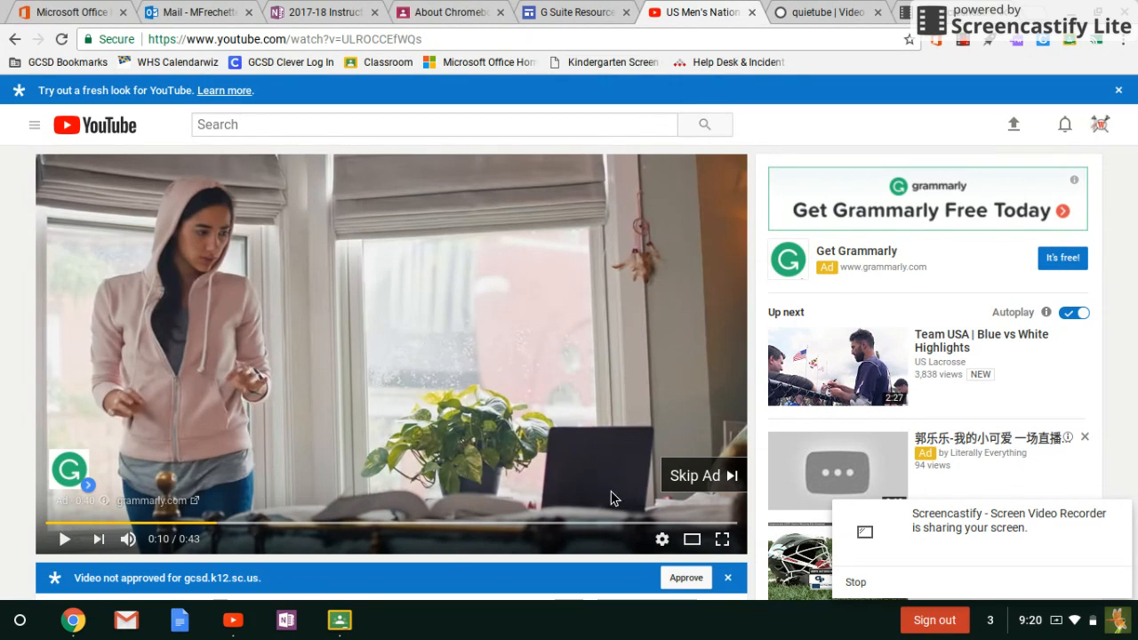
pyautogui.moveTo(340, 371)
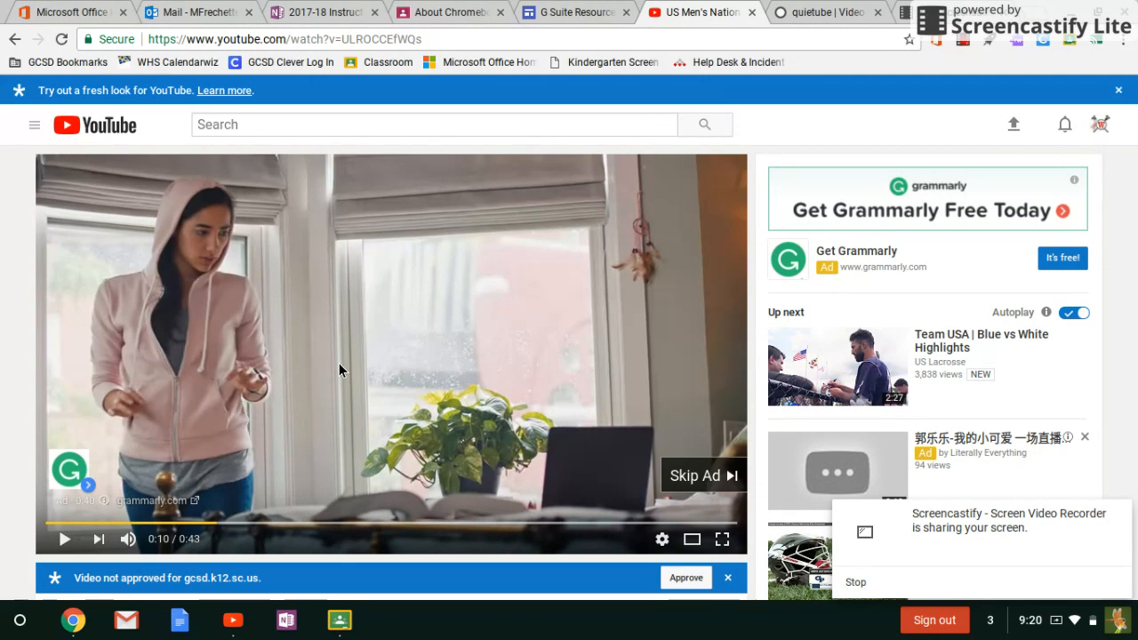
pyautogui.moveTo(633, 392)
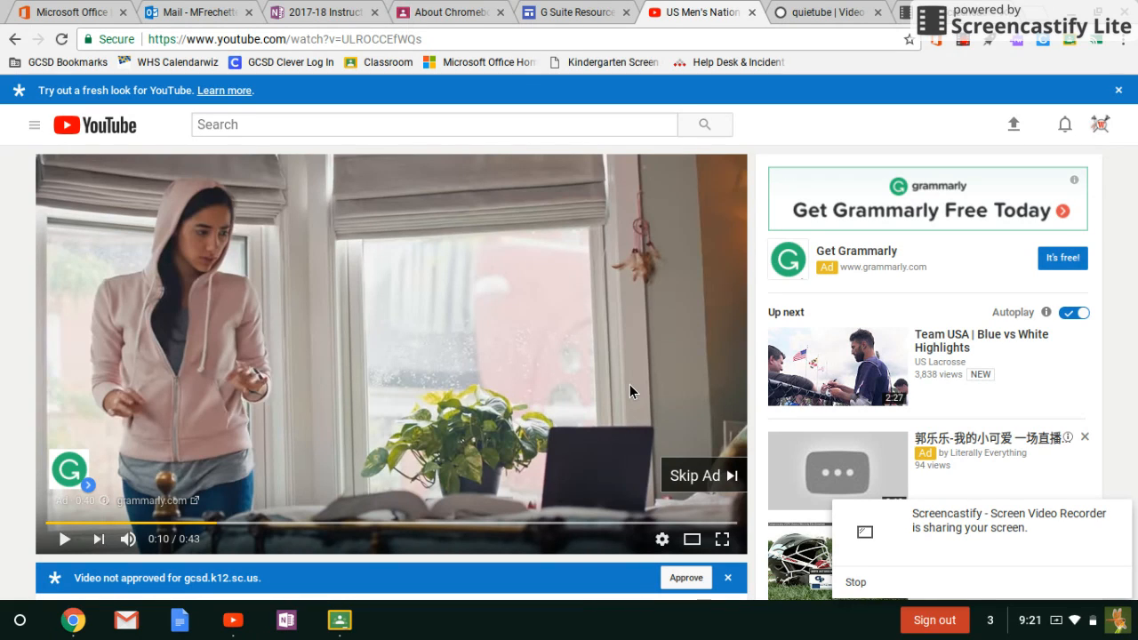
pyautogui.moveTo(917, 497)
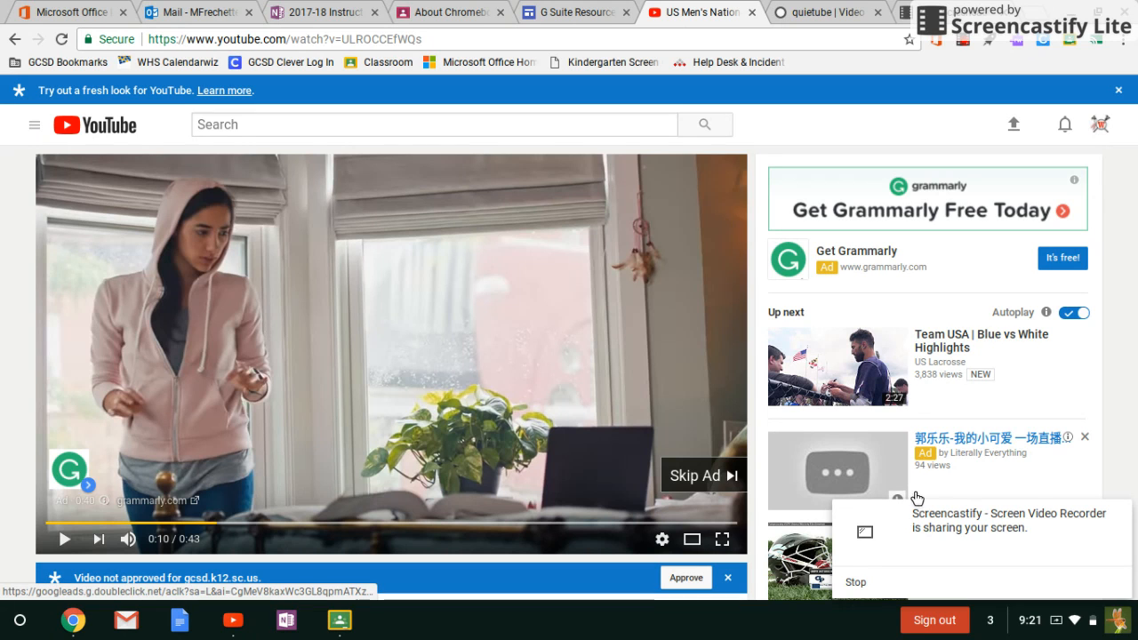
# Drag the quietube bookmarklet from the quietube homepage onto the bookmarks bar
pyautogui.scroll(-3)
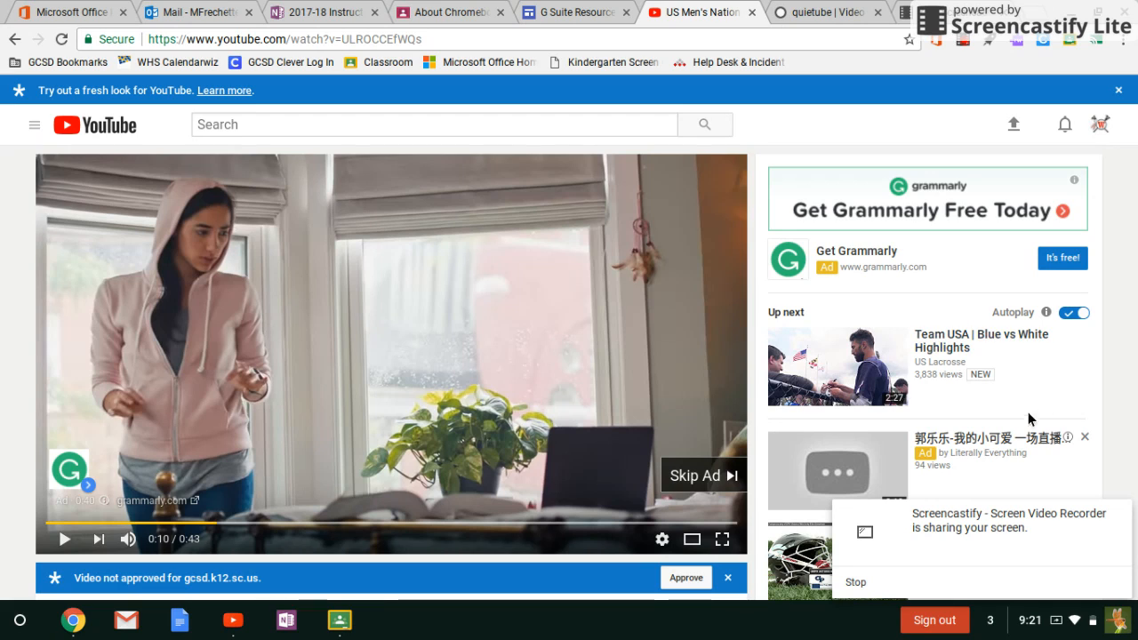
pyautogui.moveTo(943, 561)
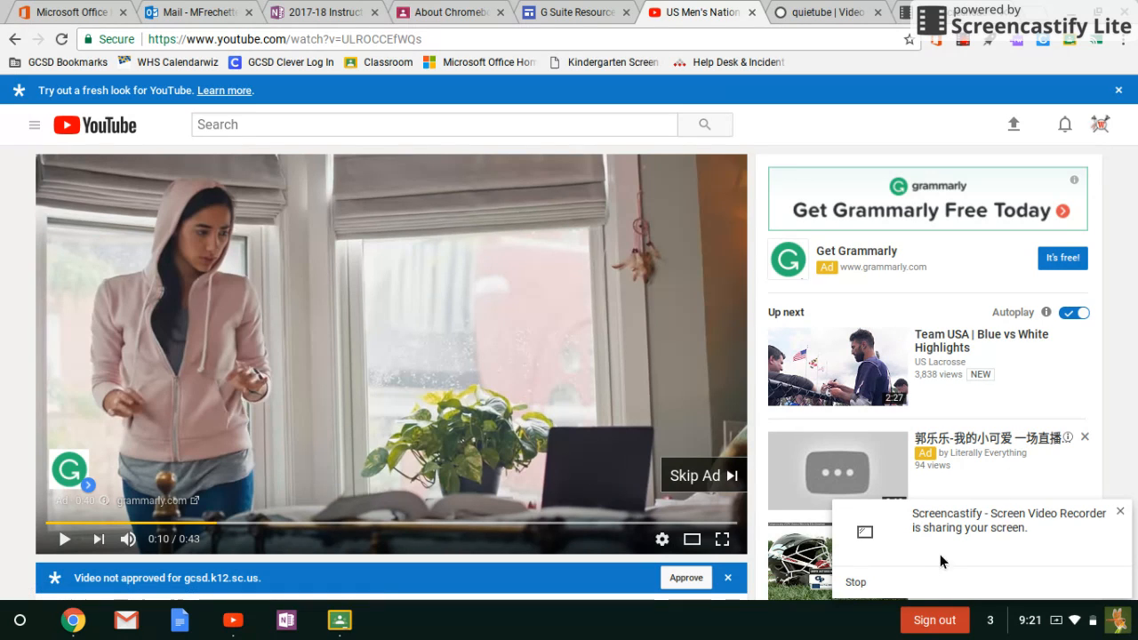
pyautogui.moveTo(976, 546)
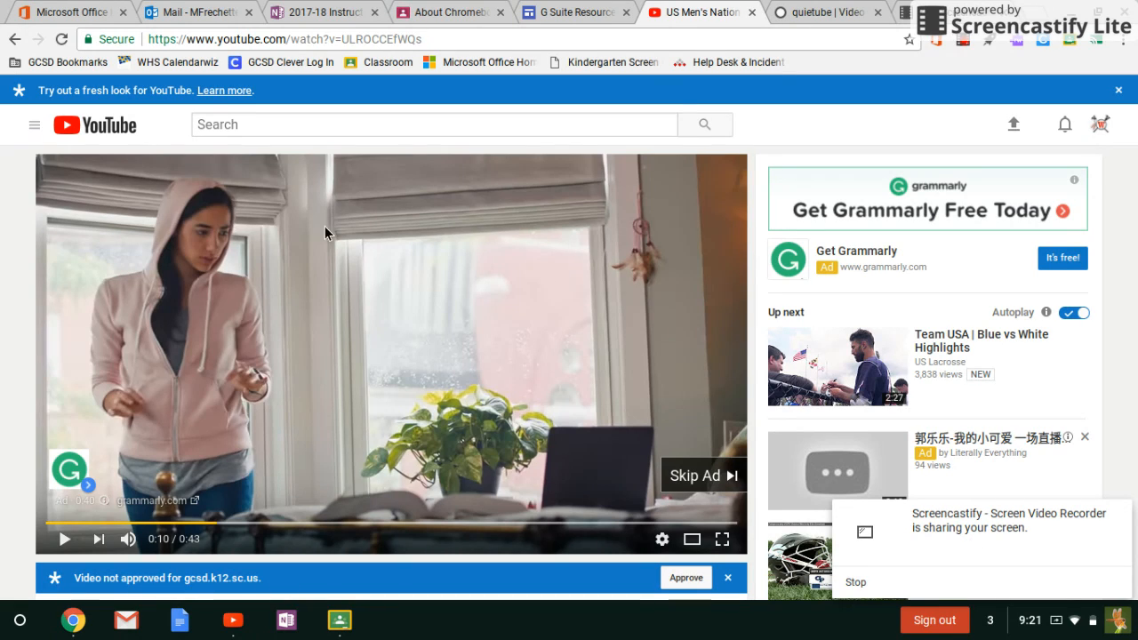
pyautogui.moveTo(1046, 329)
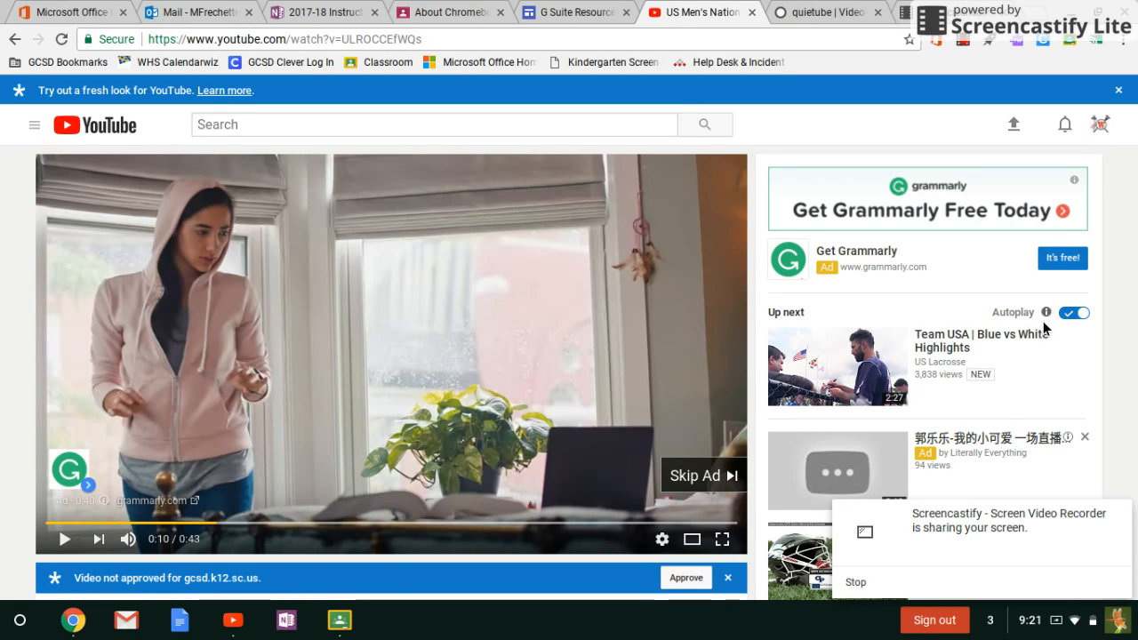
pyautogui.moveTo(662, 247)
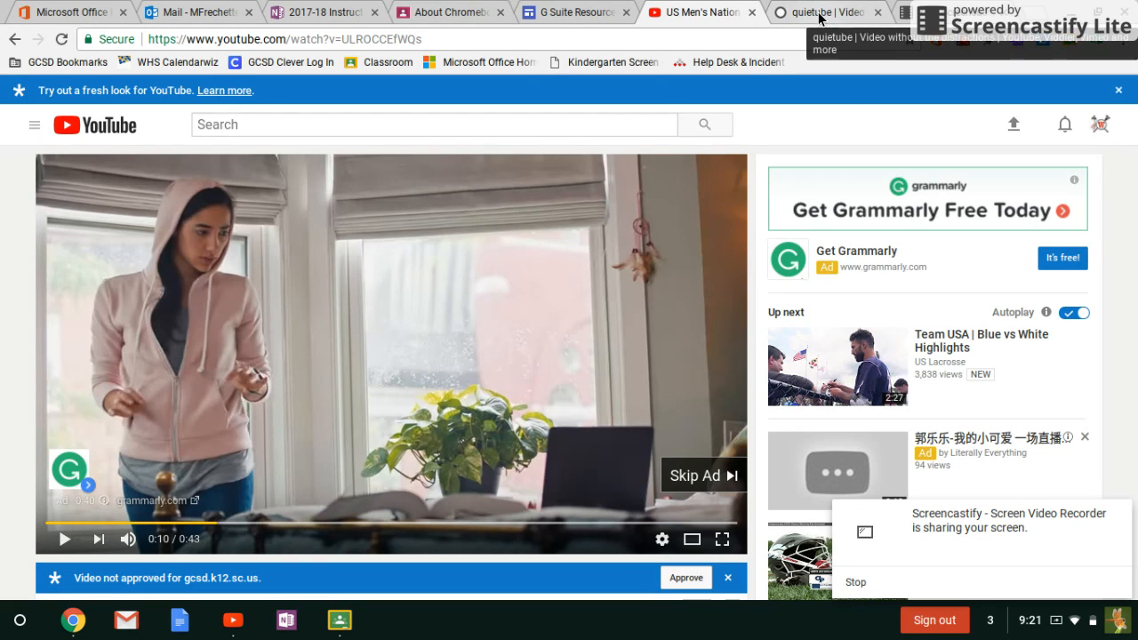
pyautogui.click(818, 16)
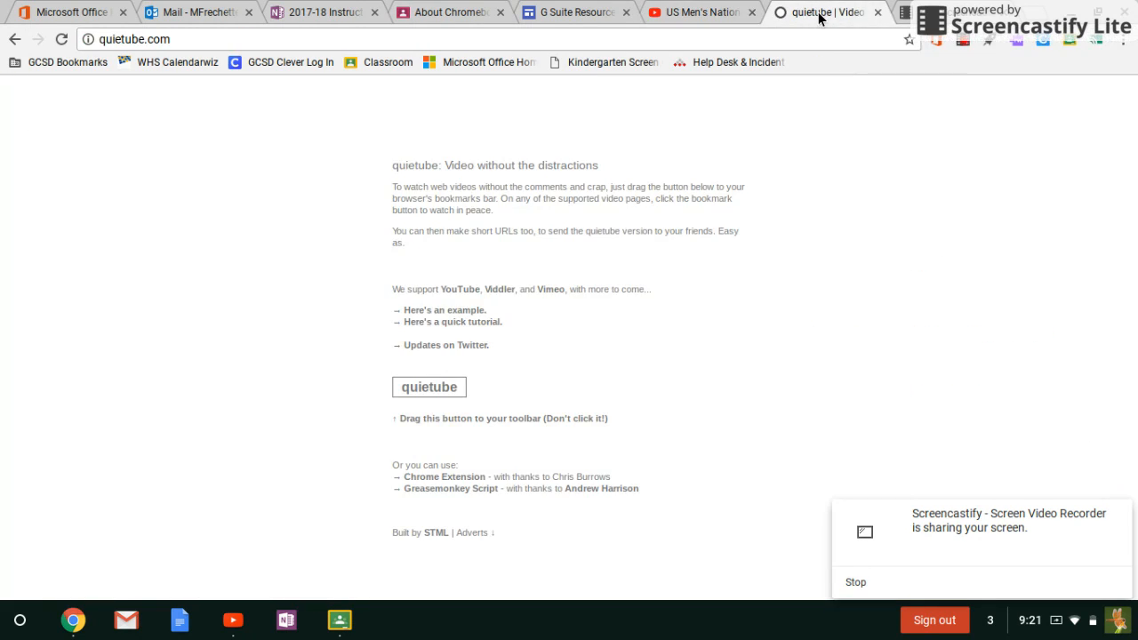
pyautogui.moveTo(560, 273)
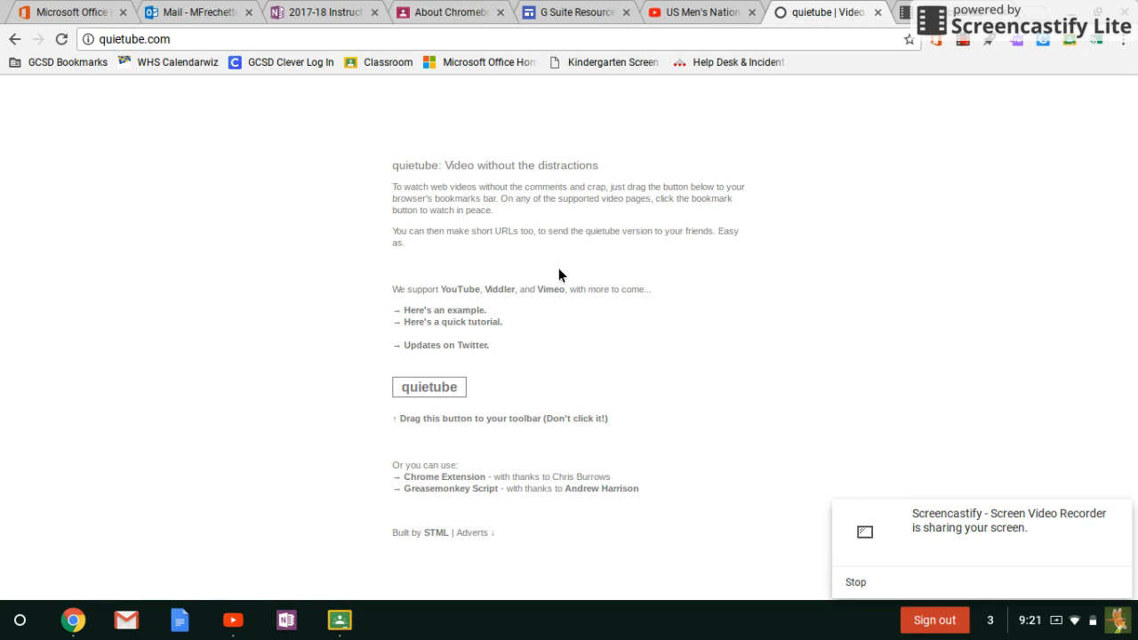
pyautogui.moveTo(163, 80)
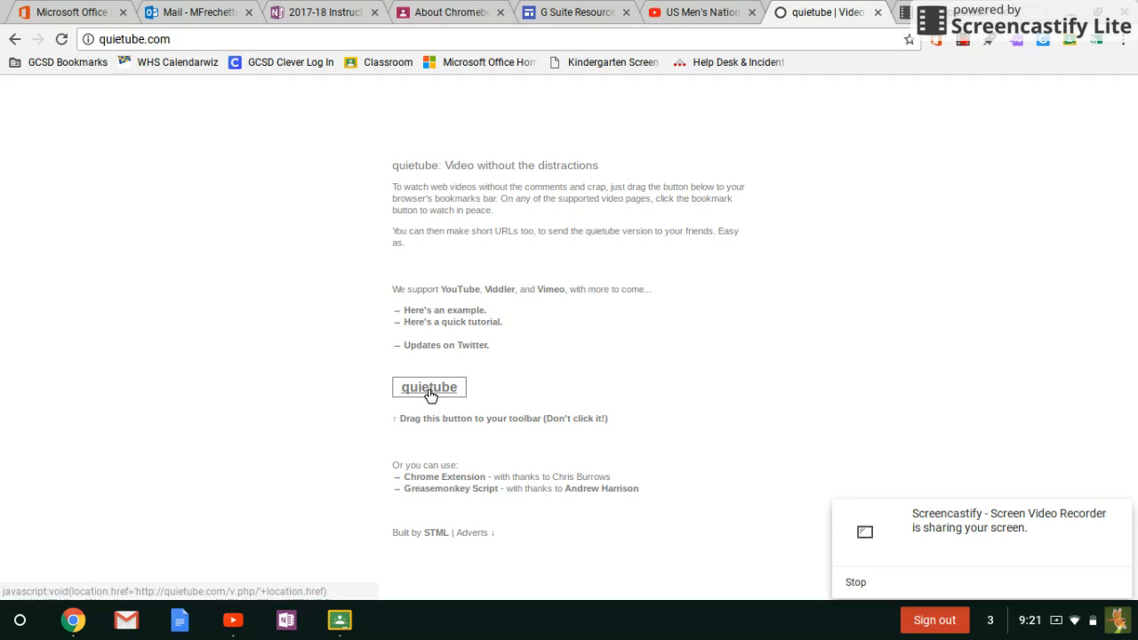
pyautogui.moveTo(429, 387); pyautogui.dragTo(780, 105)
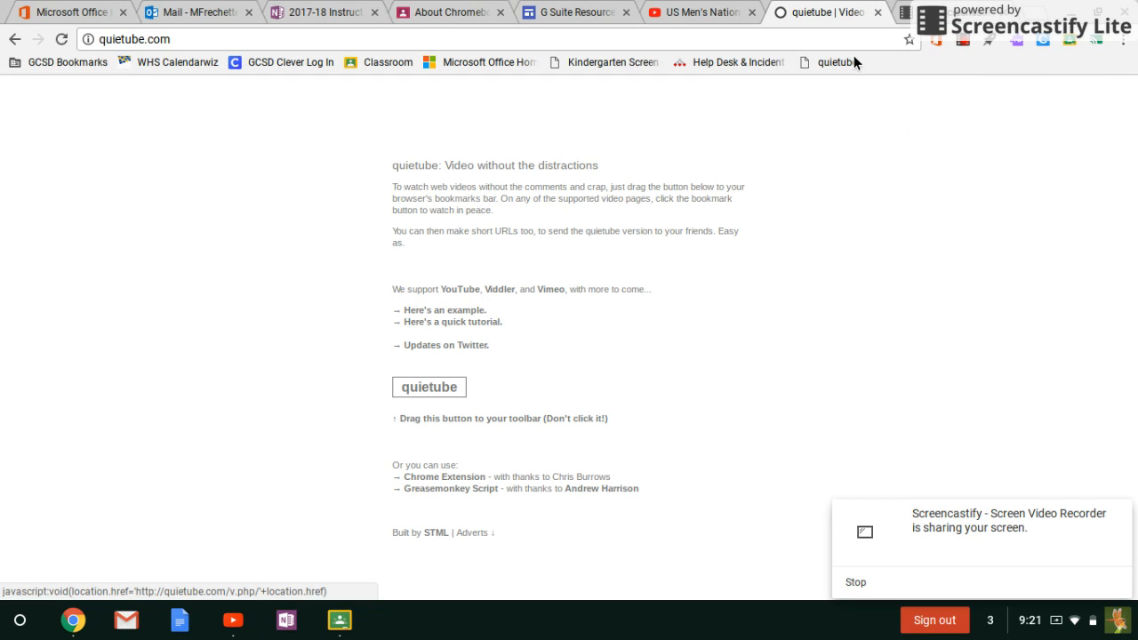
pyautogui.moveTo(744, 212)
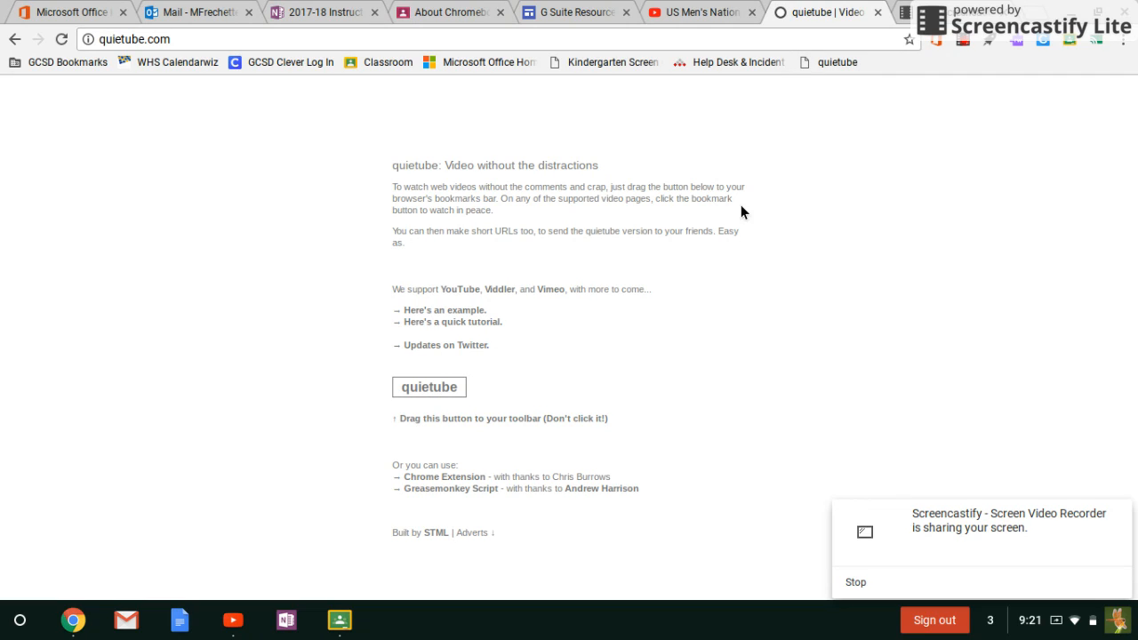
pyautogui.moveTo(835, 103)
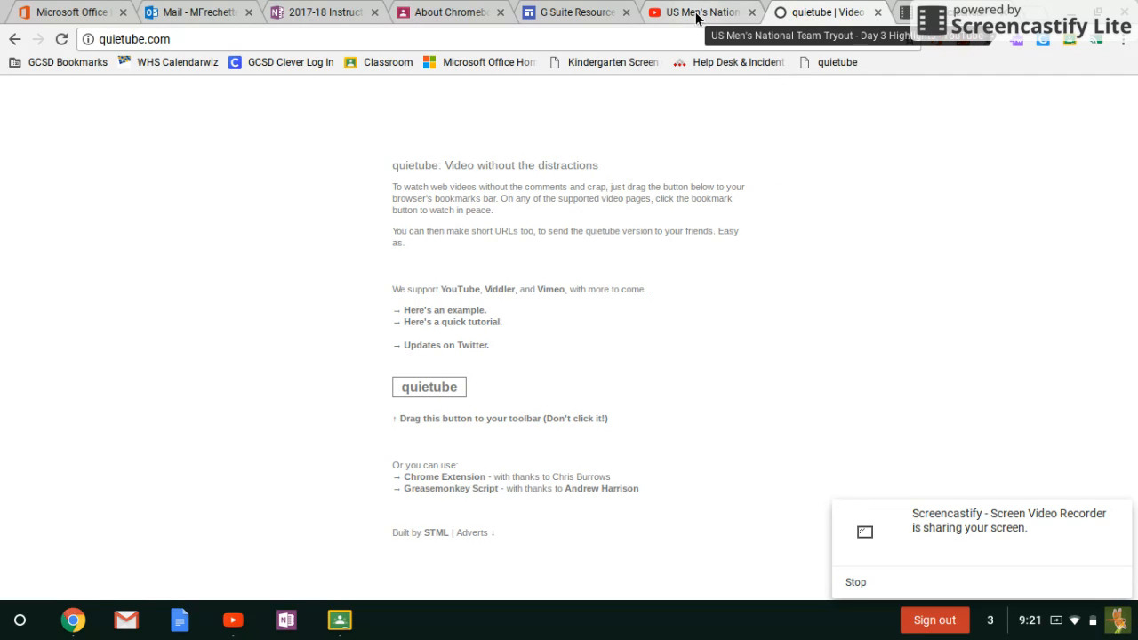
# Reopen the lacrosse tryout highlights video via the quietube bookmark and play it
pyautogui.click(698, 12)
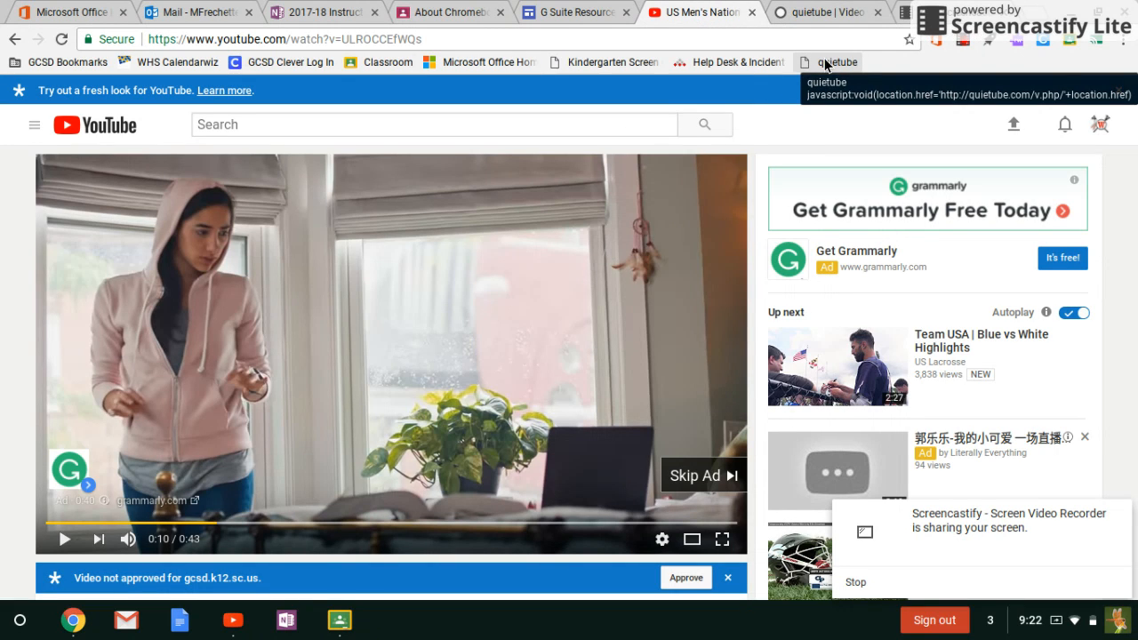
pyautogui.click(842, 62)
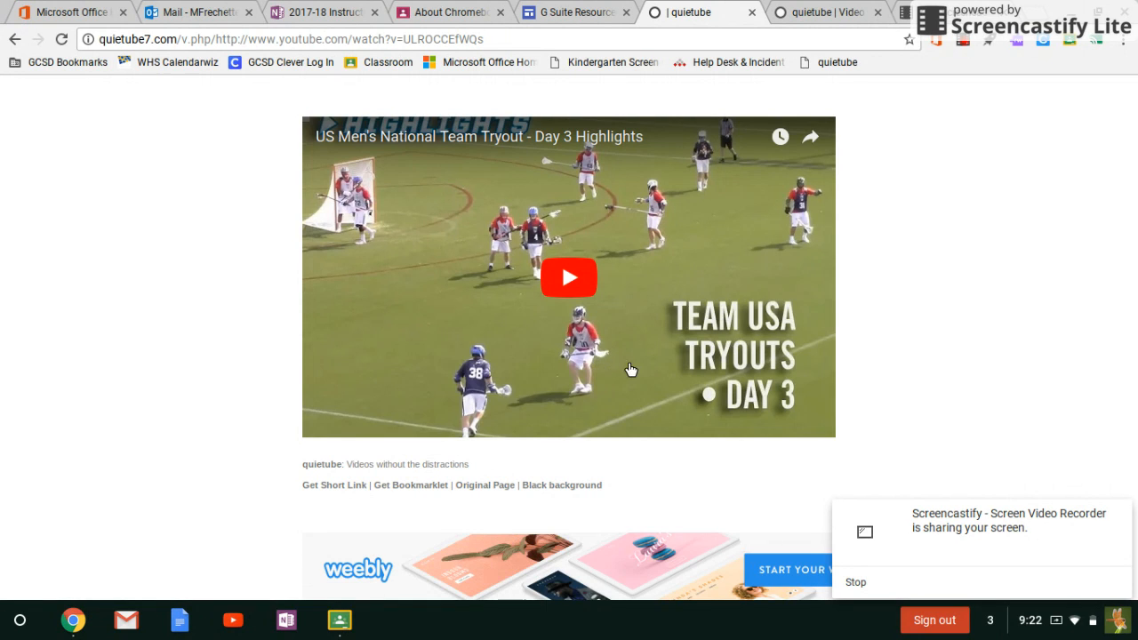
pyautogui.moveTo(552, 311)
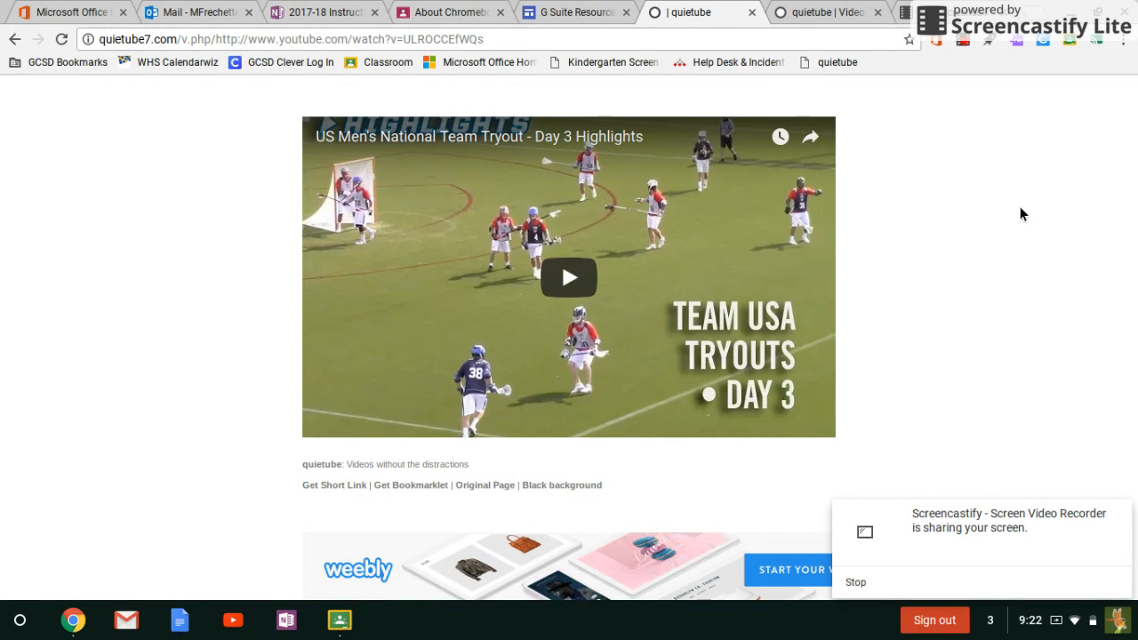
pyautogui.moveTo(992, 158)
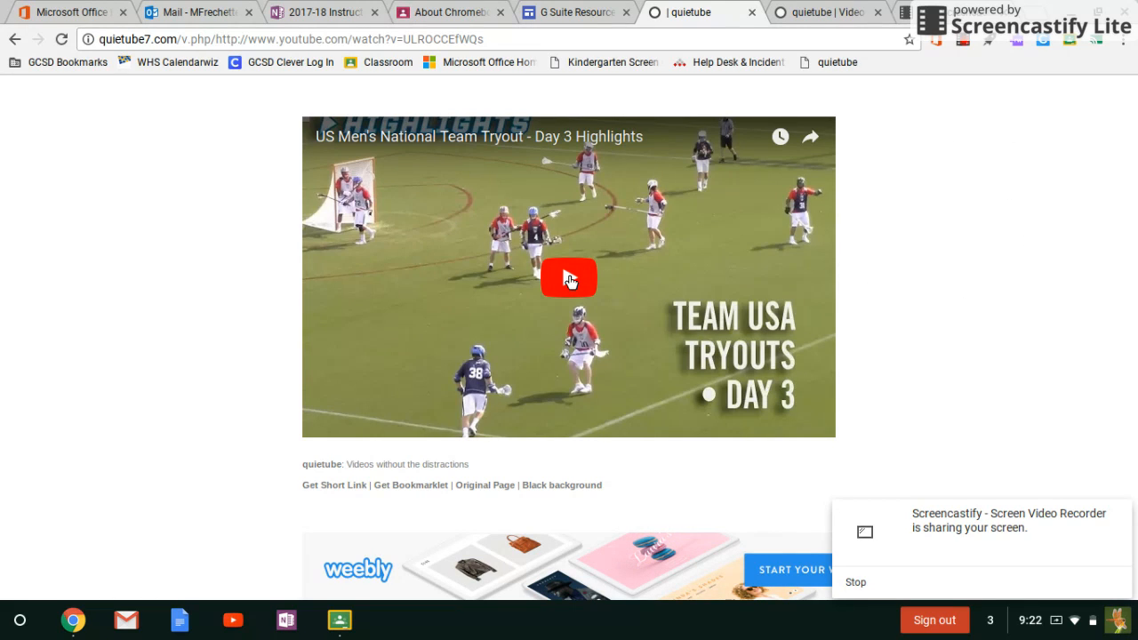
pyautogui.click(569, 278)
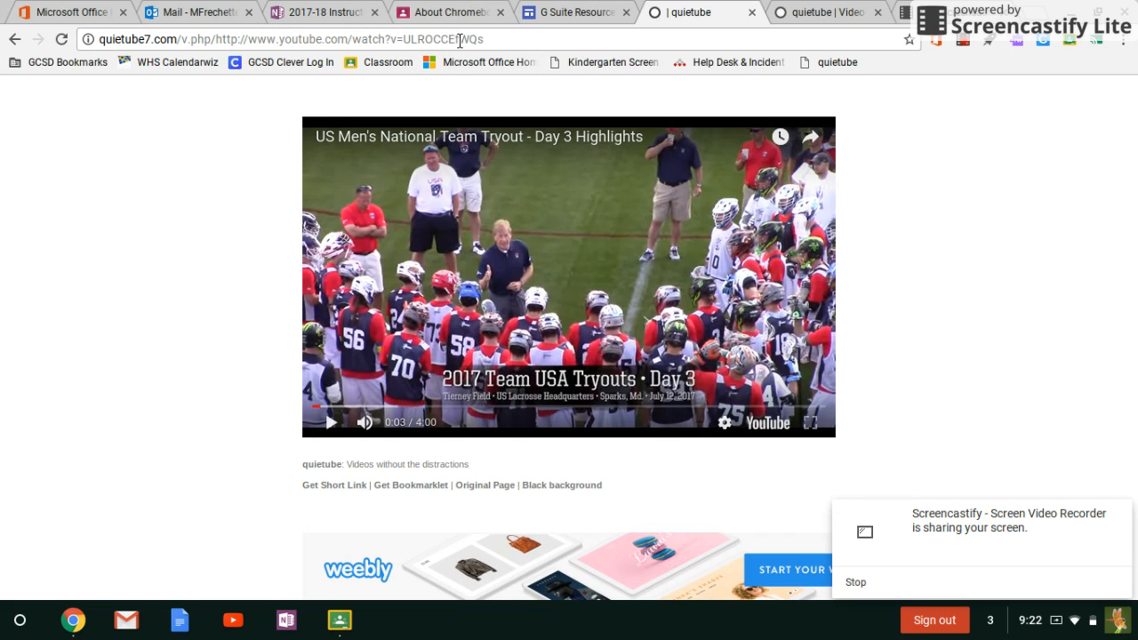
# Select the quietube video's full URL in the address bar and bring up copy options
pyautogui.tripleClick(284, 39)
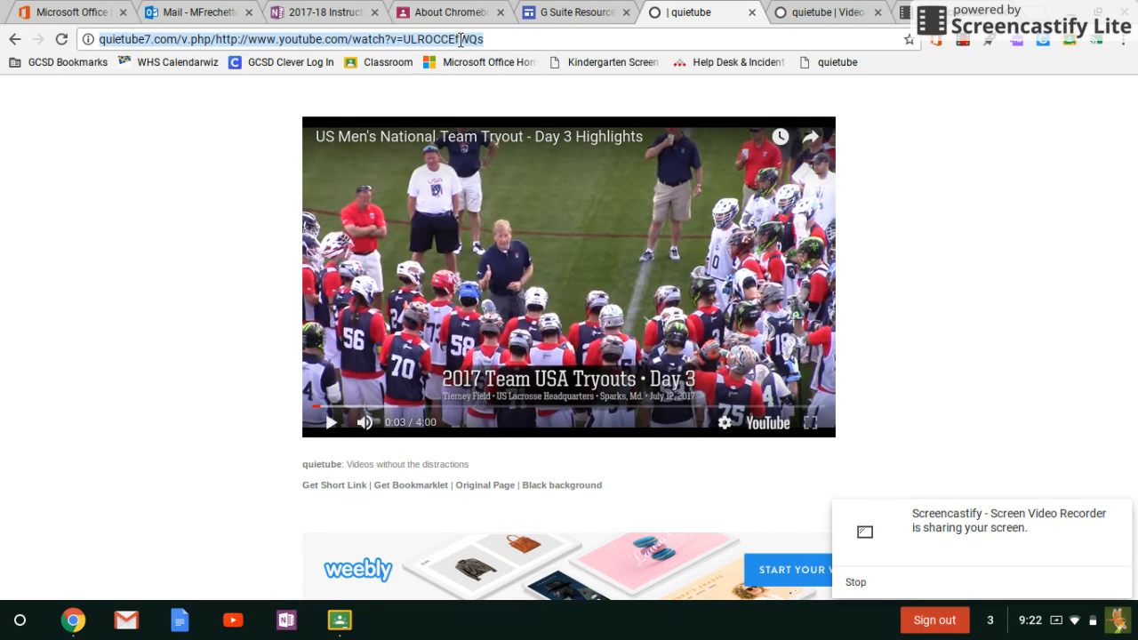
pyautogui.rightClick(469, 39)
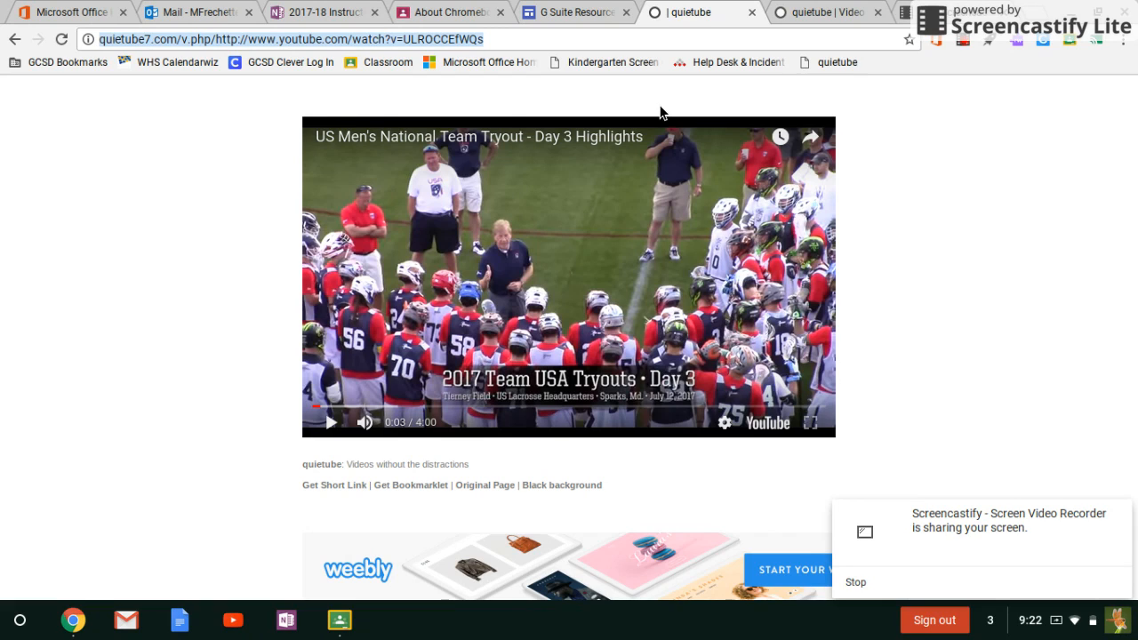
pyautogui.moveTo(549, 222)
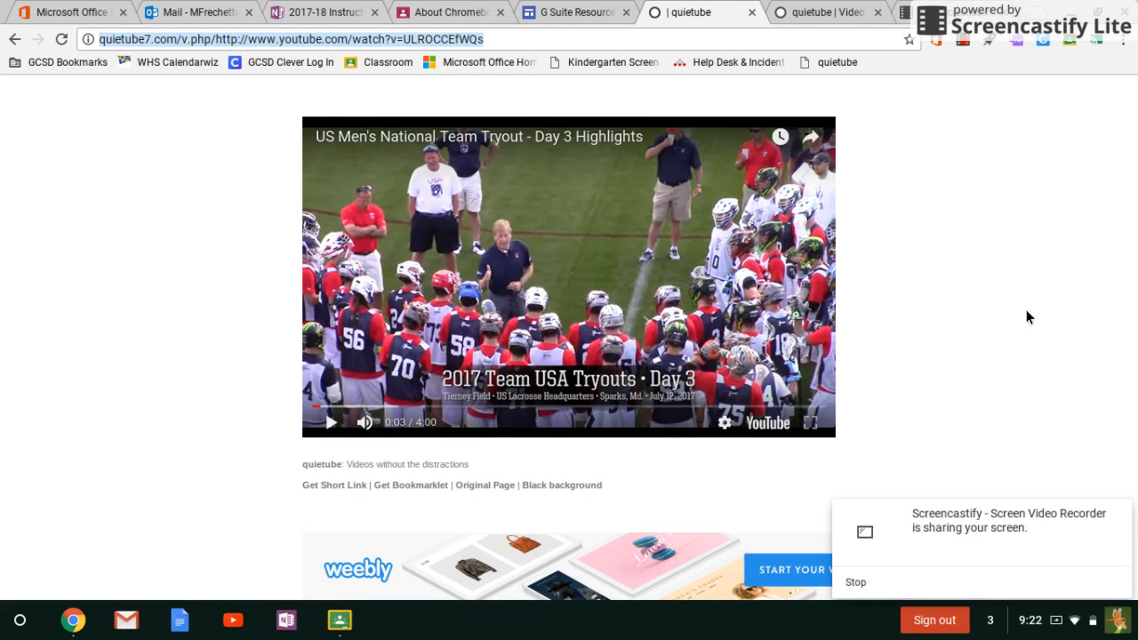
pyautogui.moveTo(870, 238)
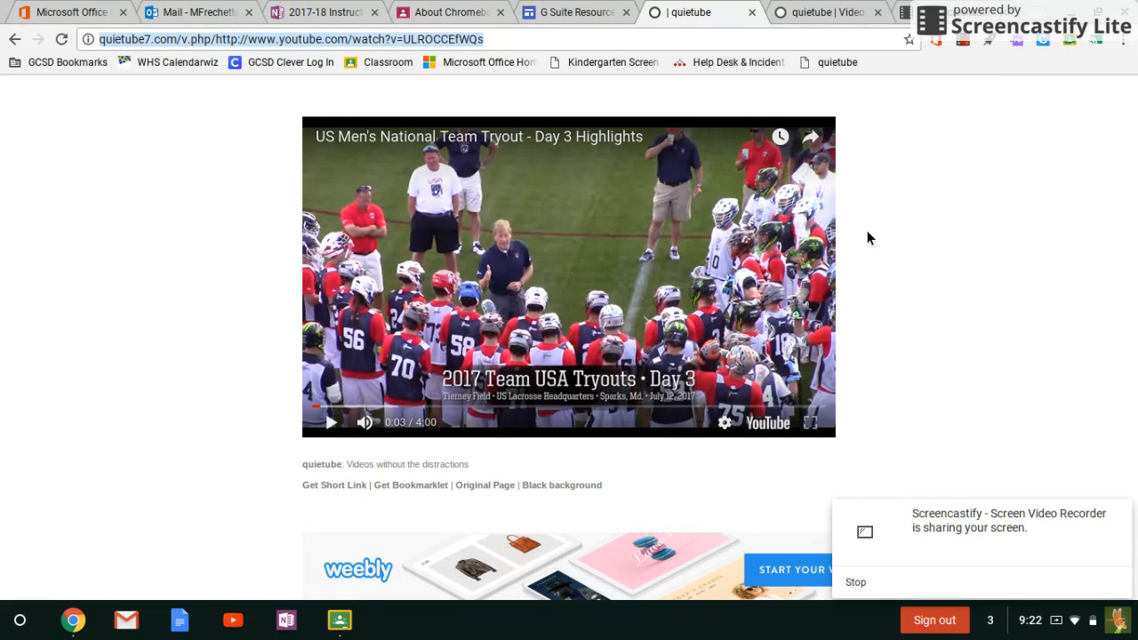
pyautogui.moveTo(846, 94)
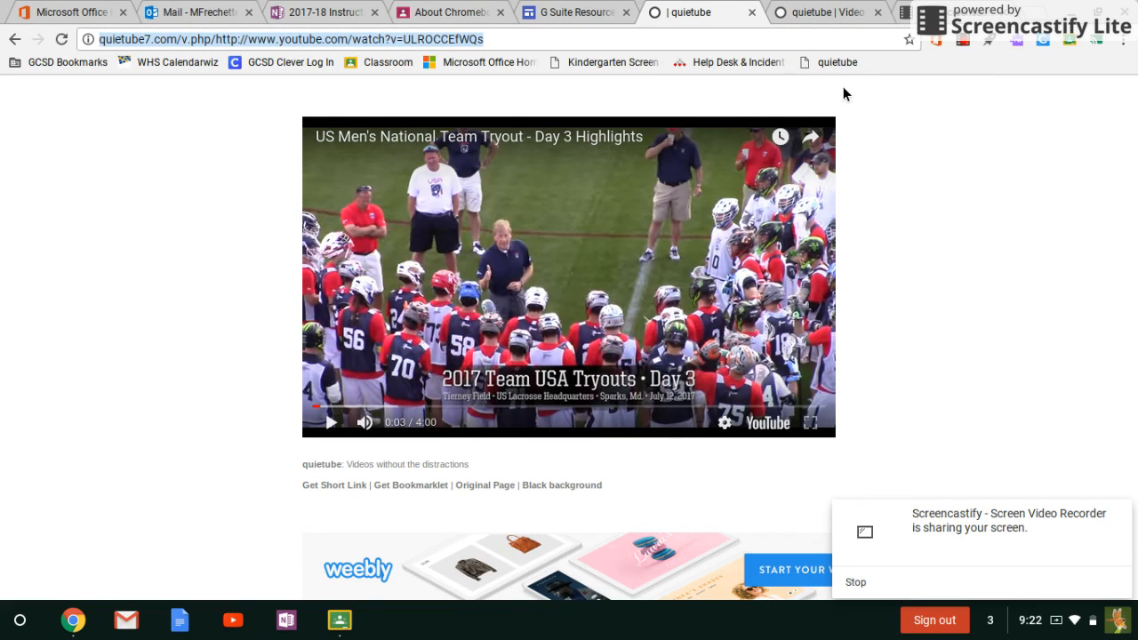
pyautogui.moveTo(663, 113)
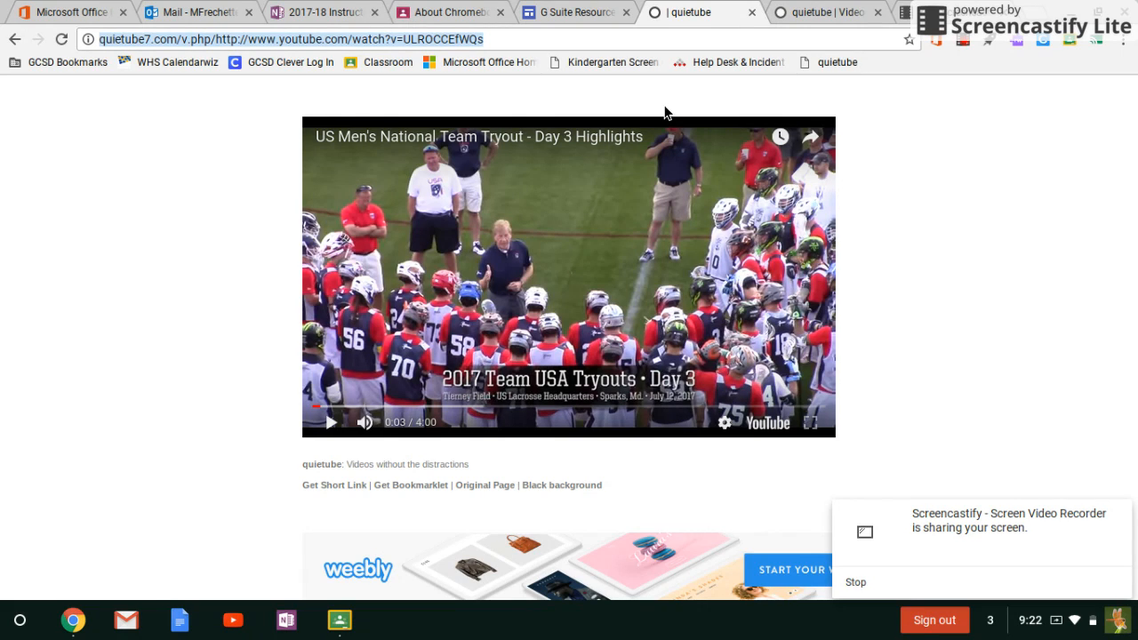
pyautogui.moveTo(796, 312)
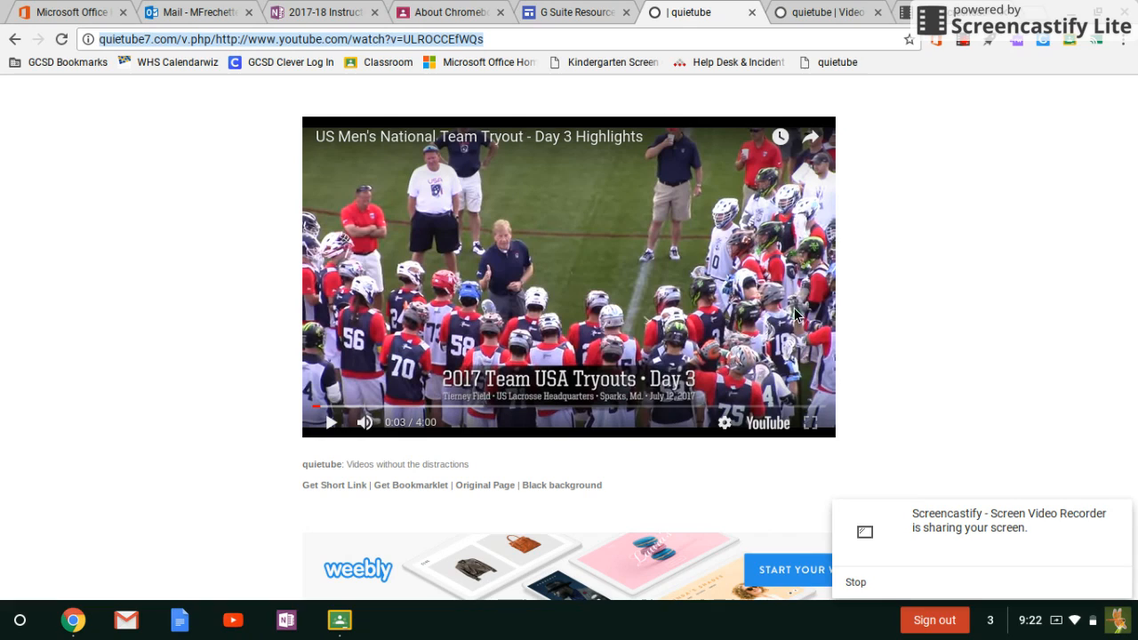